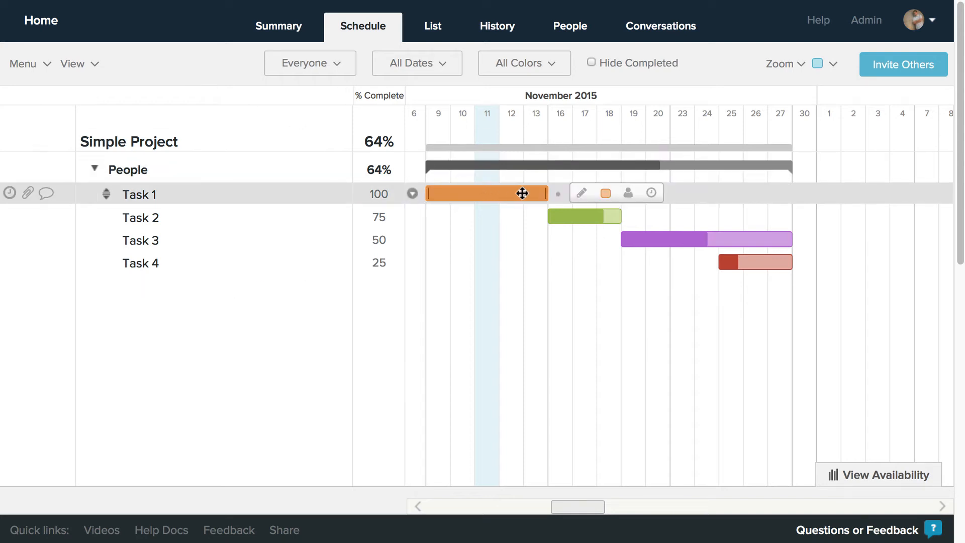
# Step: Recolour Task 1 and Task 2 blue, then view the People page with each member's task colour
pyautogui.click(605, 193)
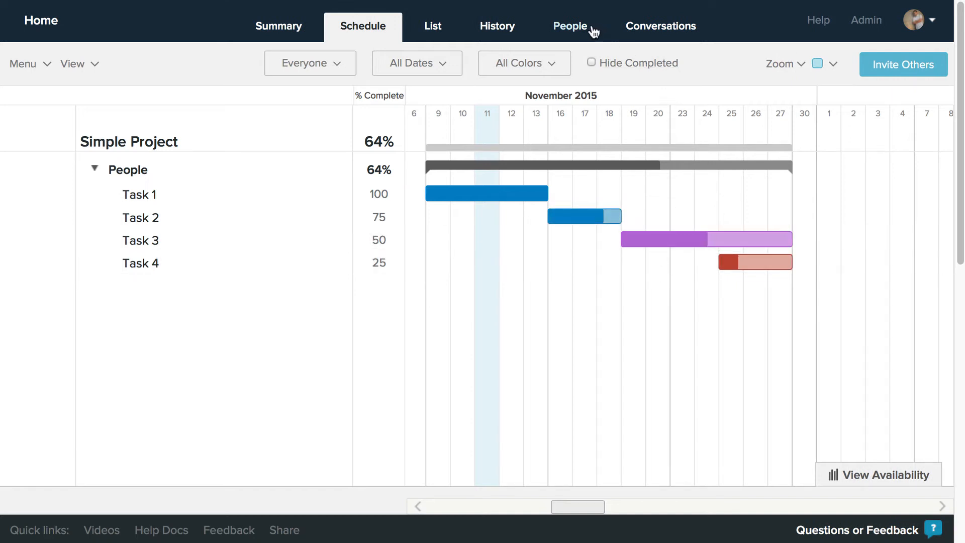
pyautogui.click(570, 26)
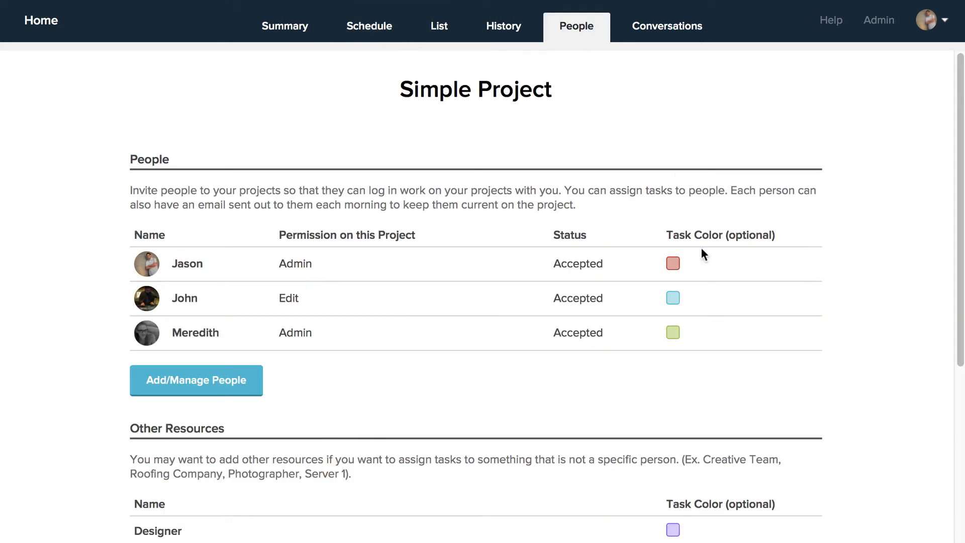
pyautogui.click(672, 263)
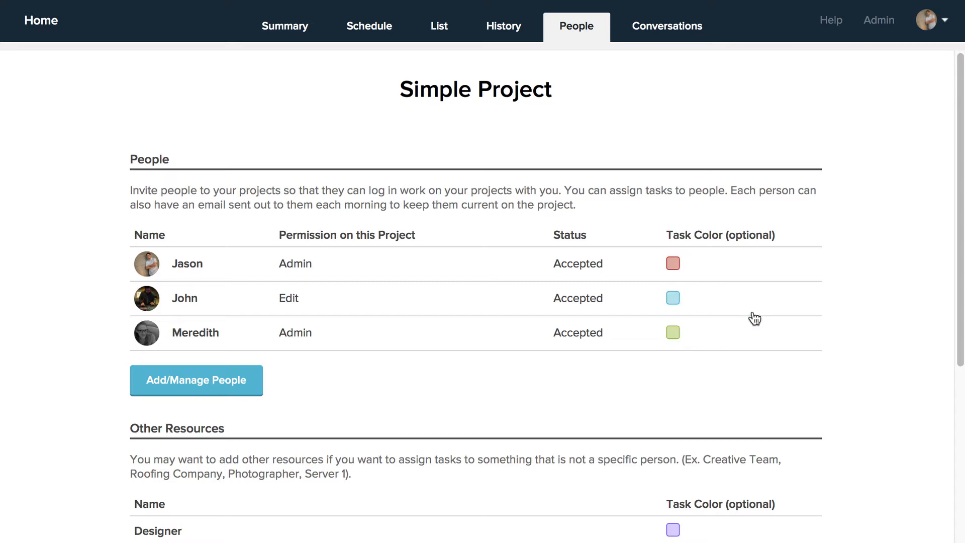
# Step: Back on the schedule, assign Jason to Task 1
pyautogui.click(369, 25)
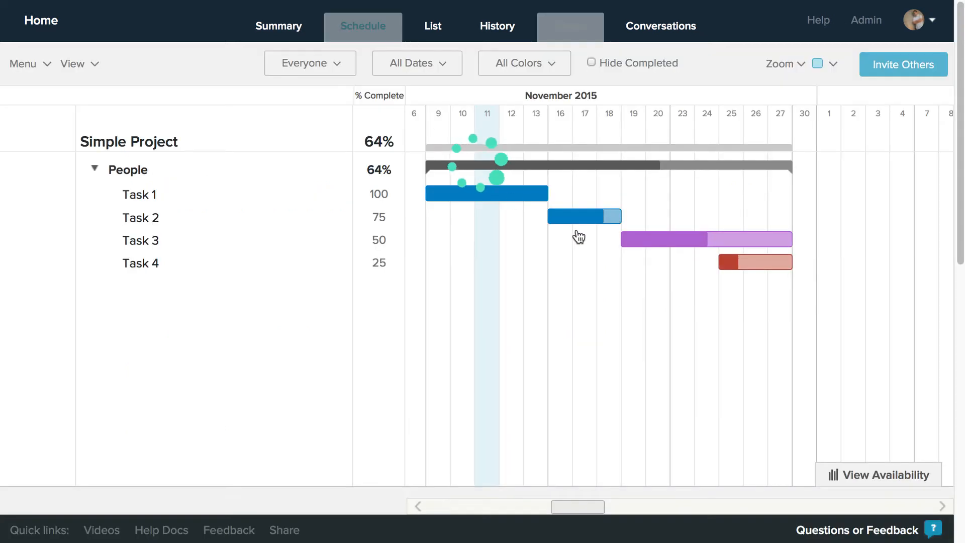
pyautogui.click(638, 193)
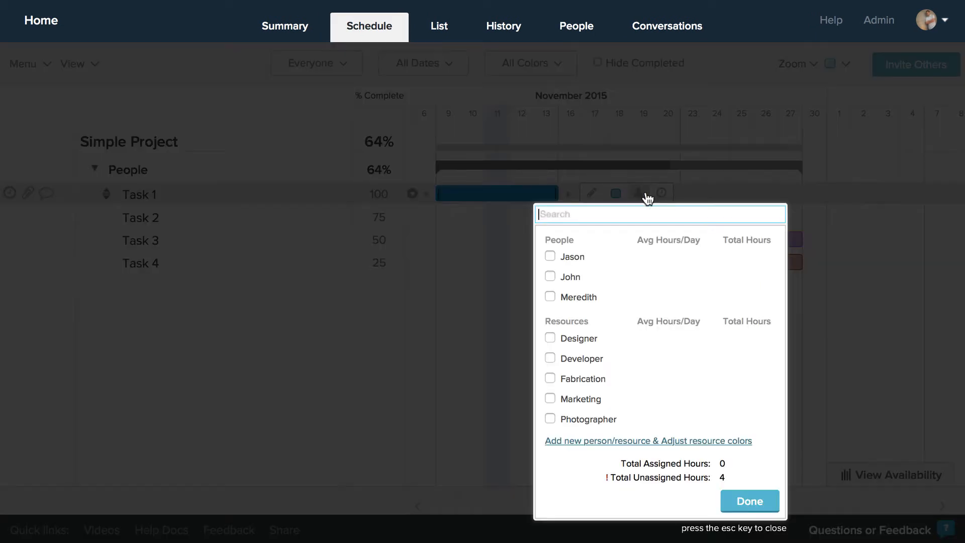
pyautogui.click(550, 257)
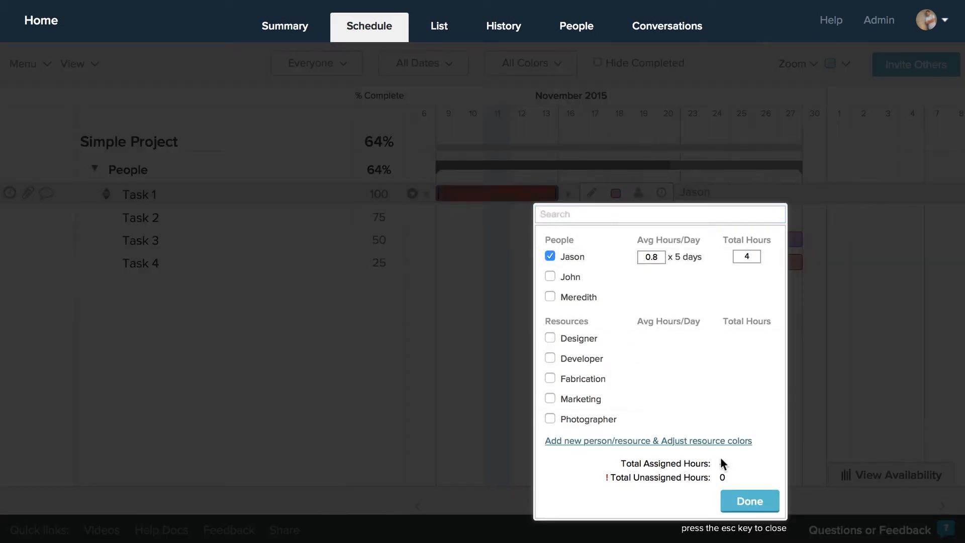
pyautogui.click(750, 501)
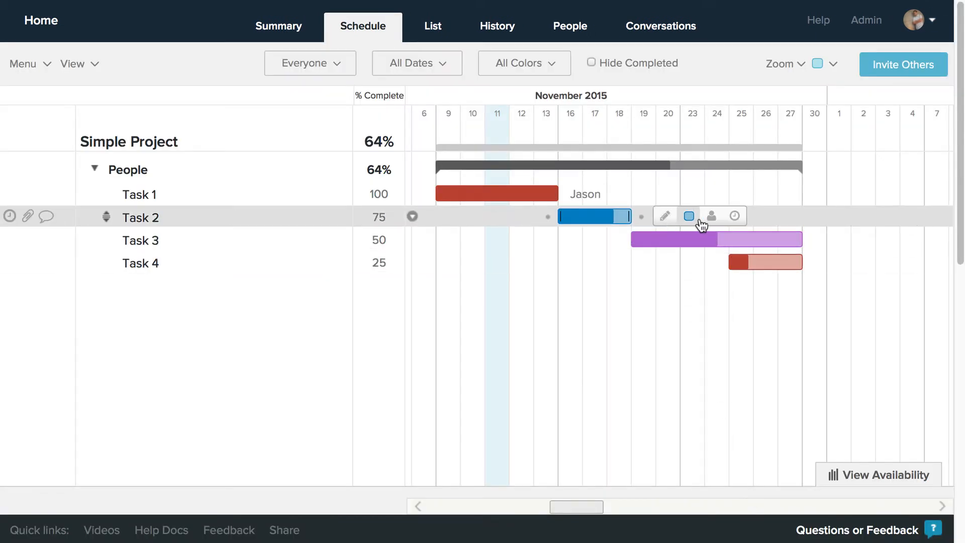
# Step: Assign Meredith to Task 2, and both Jason and Meredith to Task 3
pyautogui.click(711, 216)
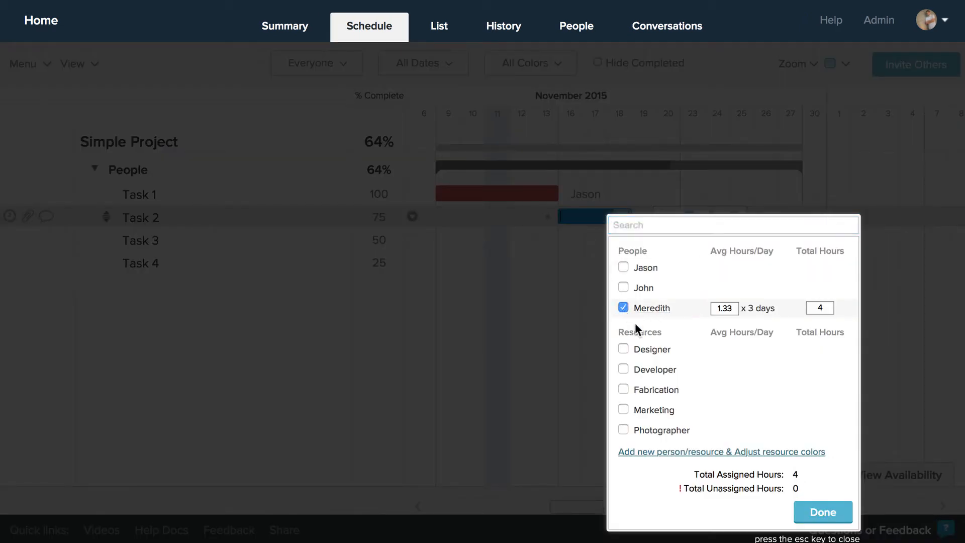
pyautogui.click(823, 512)
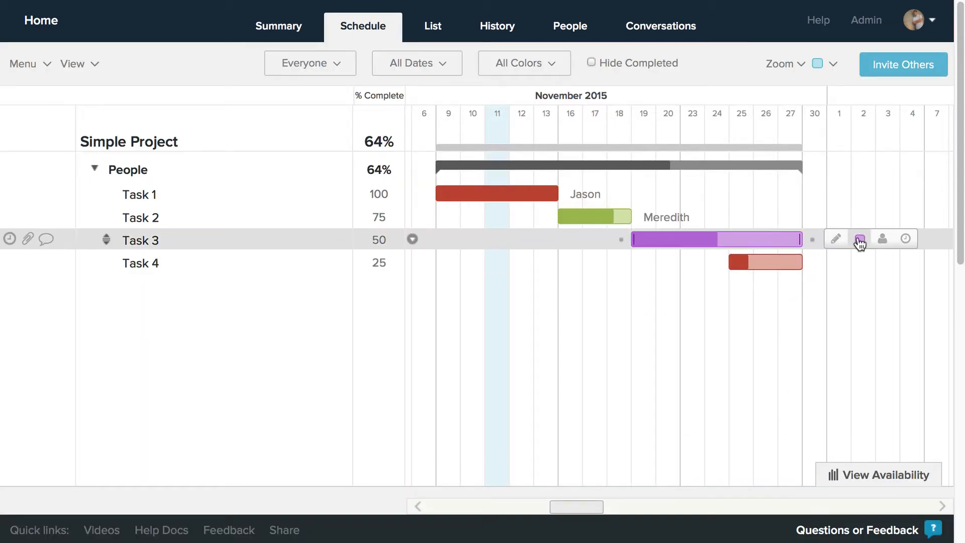
pyautogui.click(859, 238)
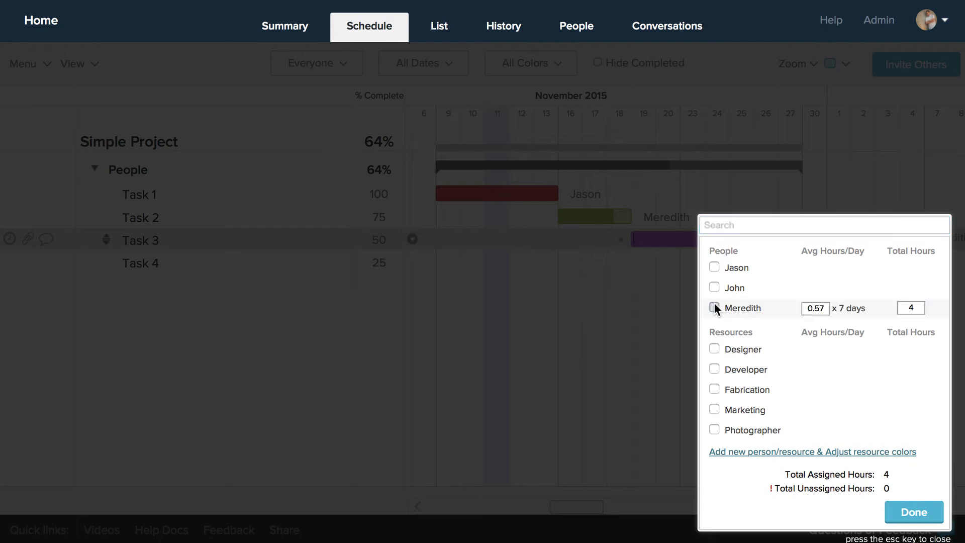
pyautogui.click(917, 512)
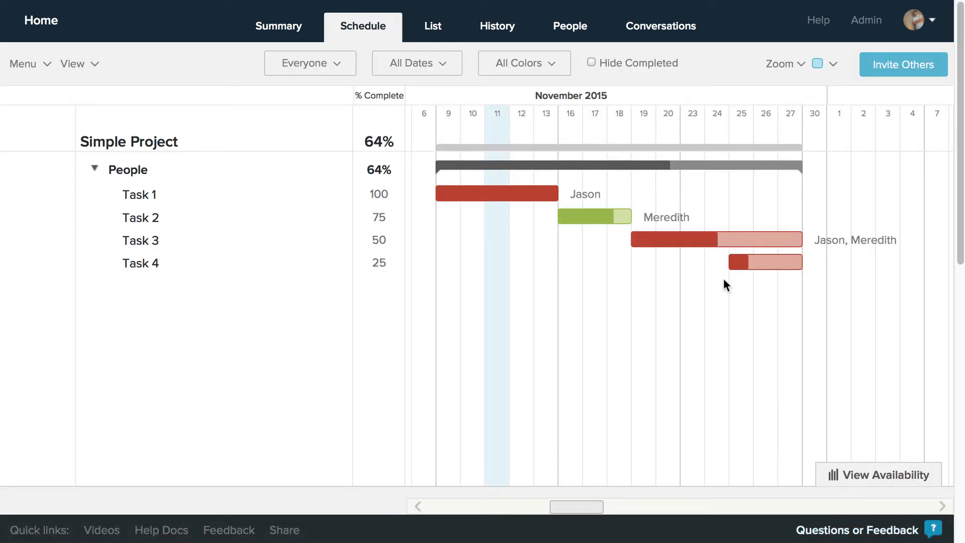
# Step: Turn Task 3 purple and filter the schedule to Rosy Red tasks
pyautogui.click(860, 239)
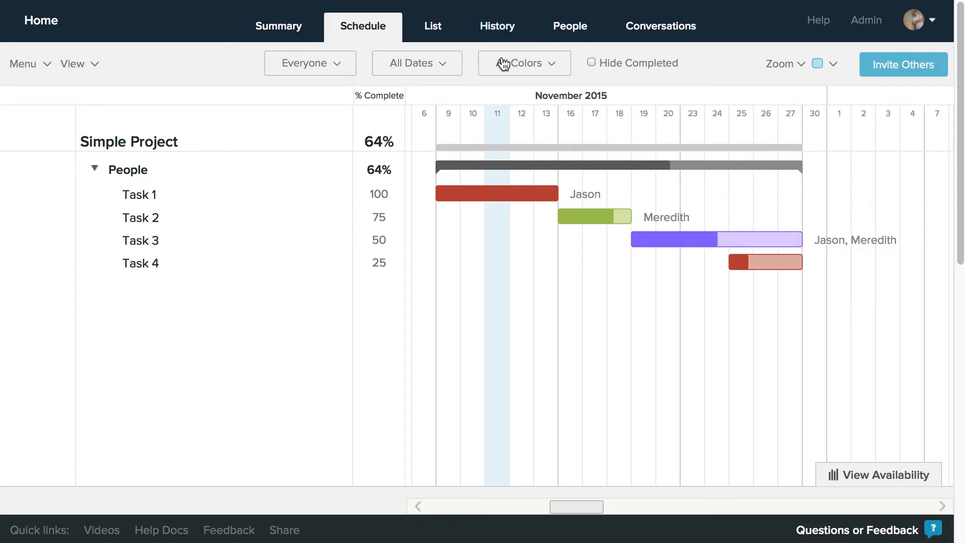
pyautogui.click(524, 63)
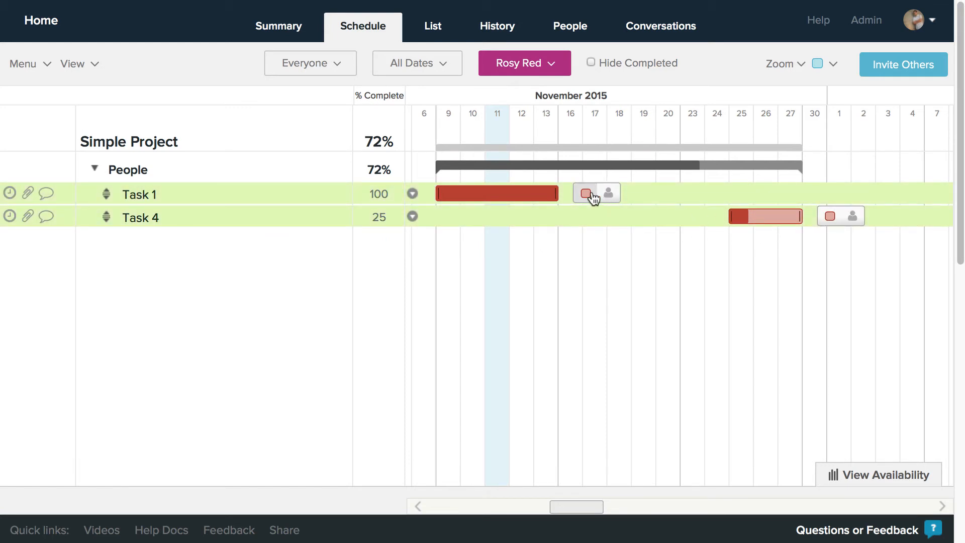
# Step: Turn Tasks 1 and 4 green, clear the colour filter, and add a milestone below Task 4
pyautogui.click(586, 193)
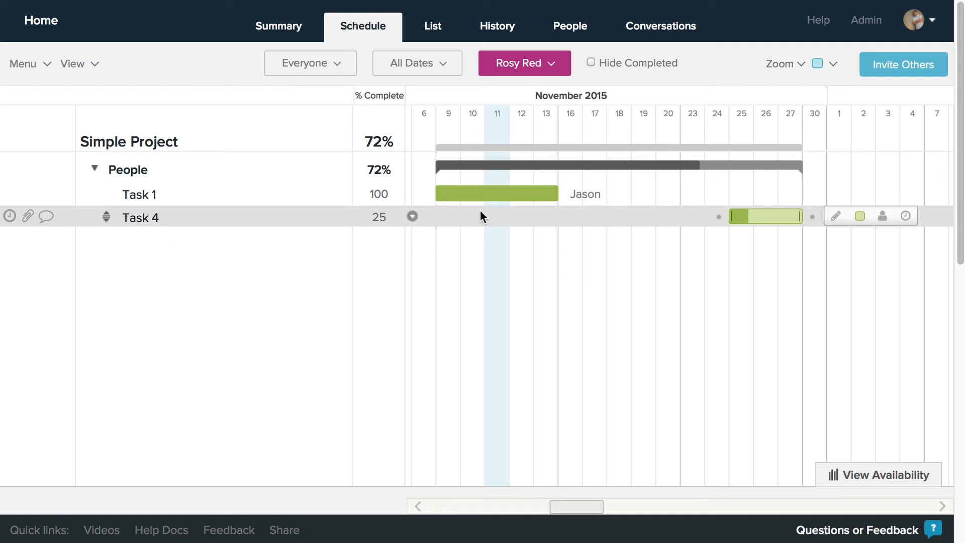
pyautogui.click(525, 63)
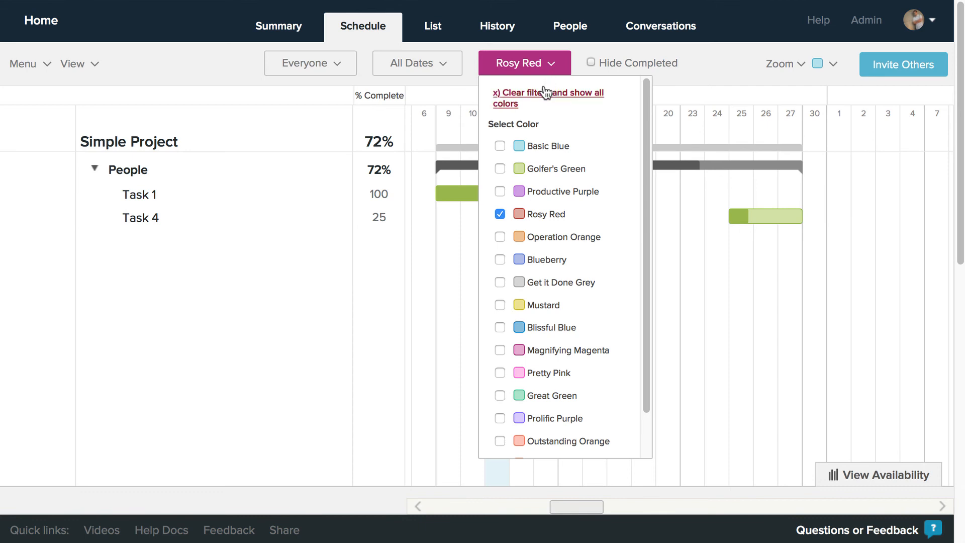
pyautogui.click(546, 93)
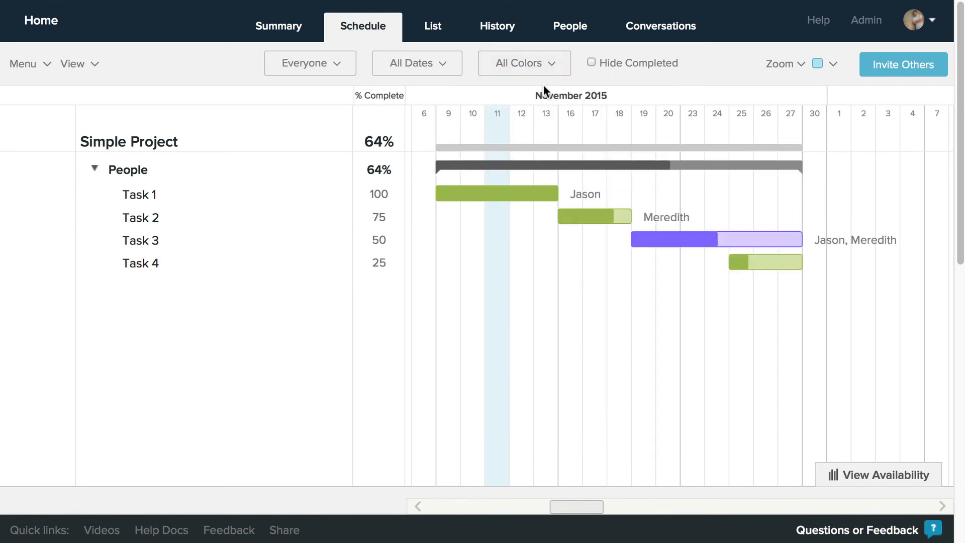
pyautogui.moveTo(536, 307)
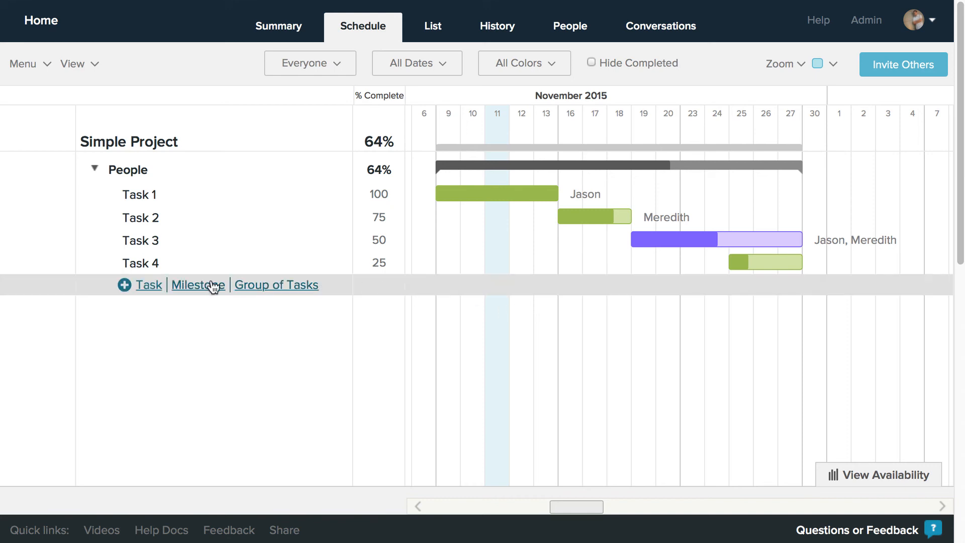
pyautogui.click(198, 285)
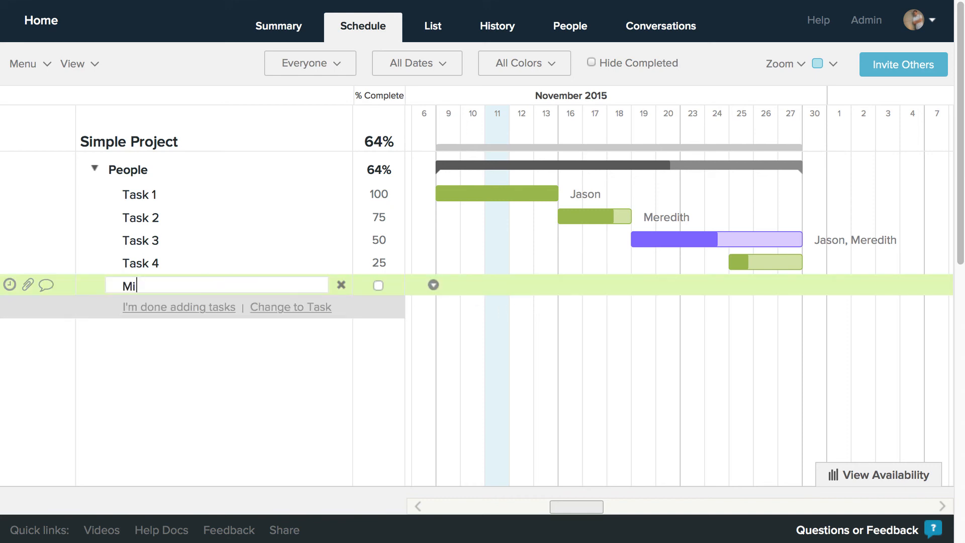